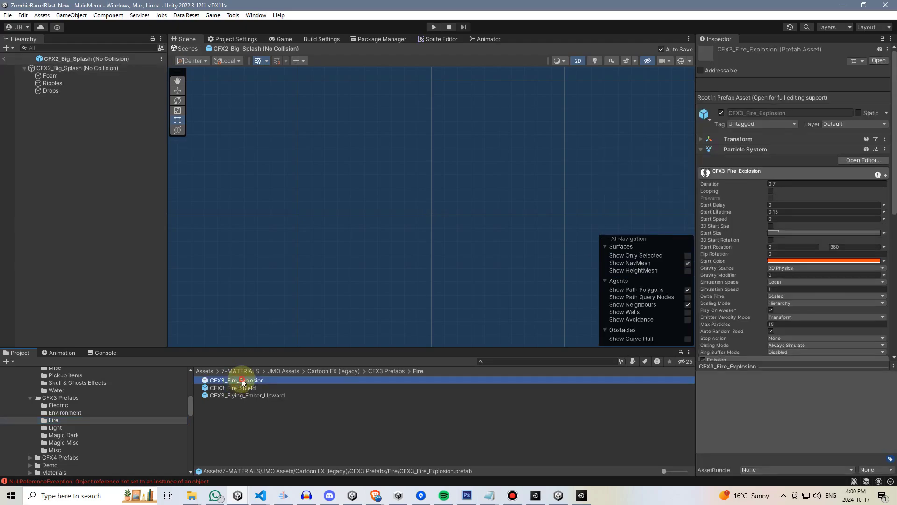
# - Open the CFX3_Fire_Explosion prefab from the Fire folder in Prefab Mode to preview its explosion
pyautogui.doubleClick(236, 380)
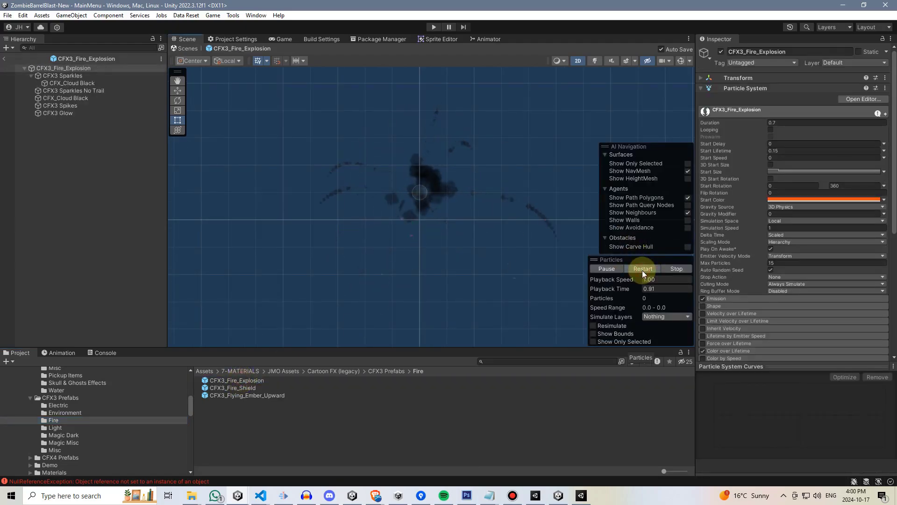